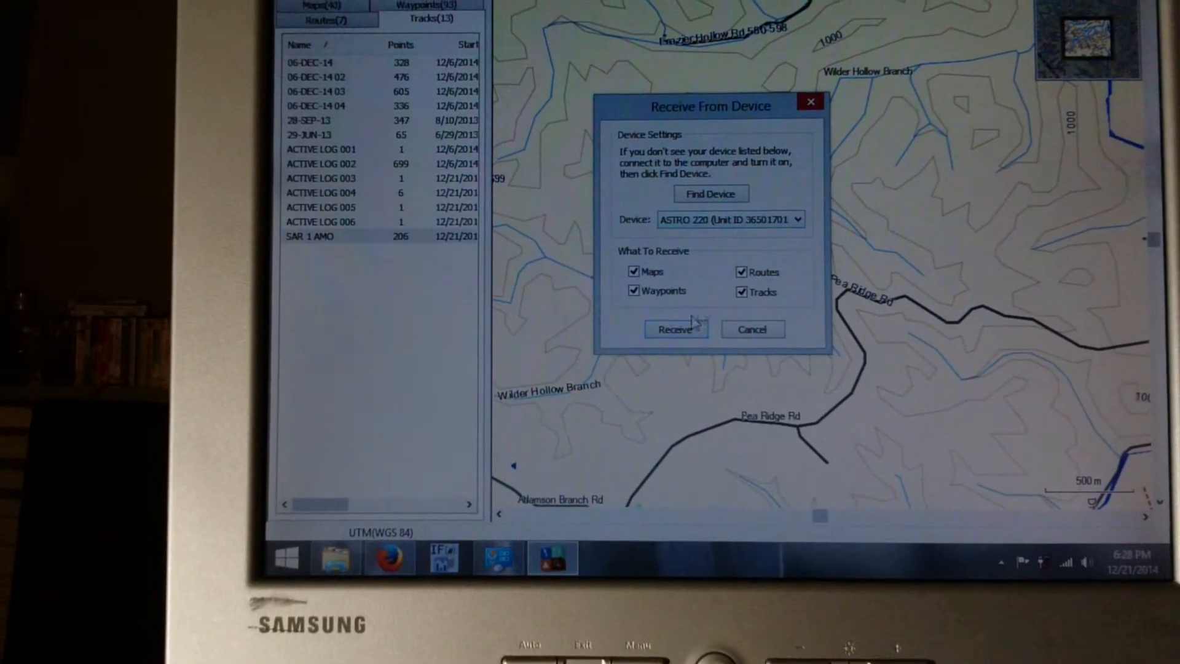
Step: Begin receiving all data from the ASTRO 220 via the Receive button
click(674, 329)
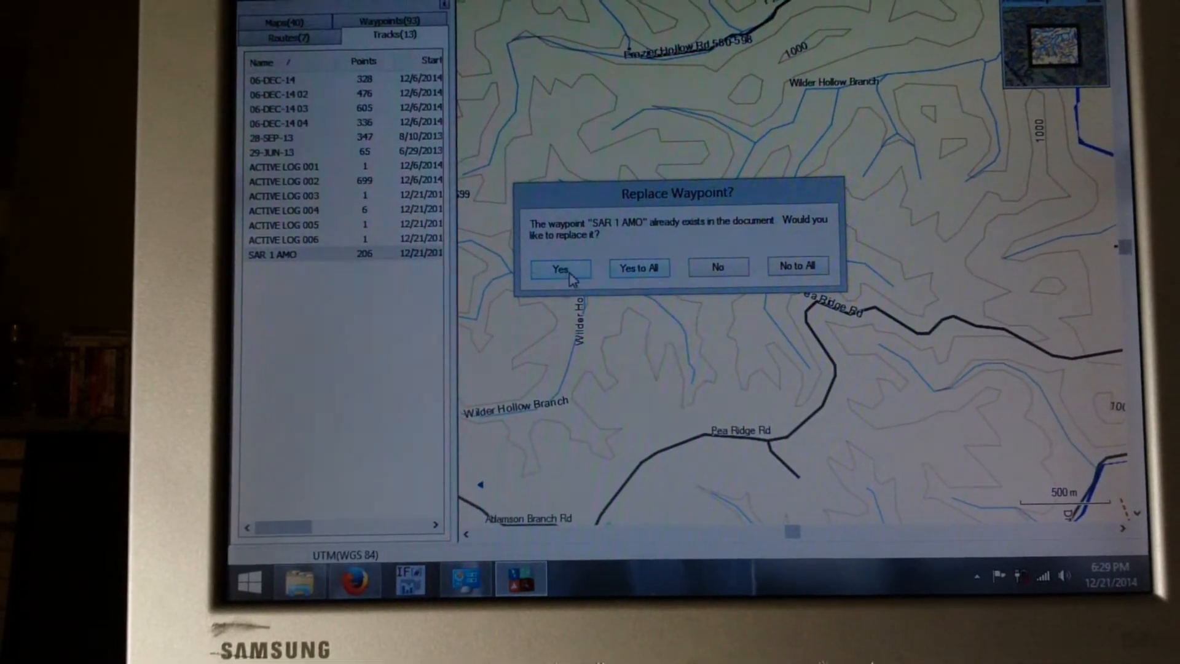
Step: Confirm Yes to replace waypoint SAR 1 AMO so the transfer completes with 28 tracks
click(560, 268)
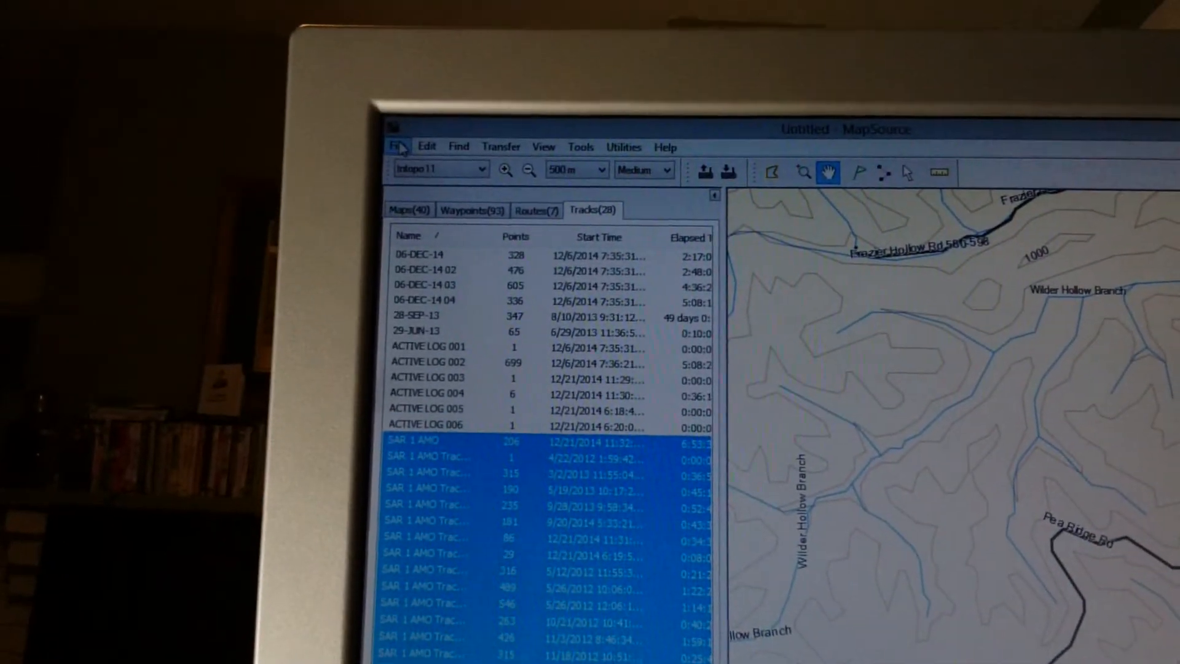
Step: Start a Save As with file type GPS eXchange Format (*.gpx) as Untitled.gpx
click(396, 146)
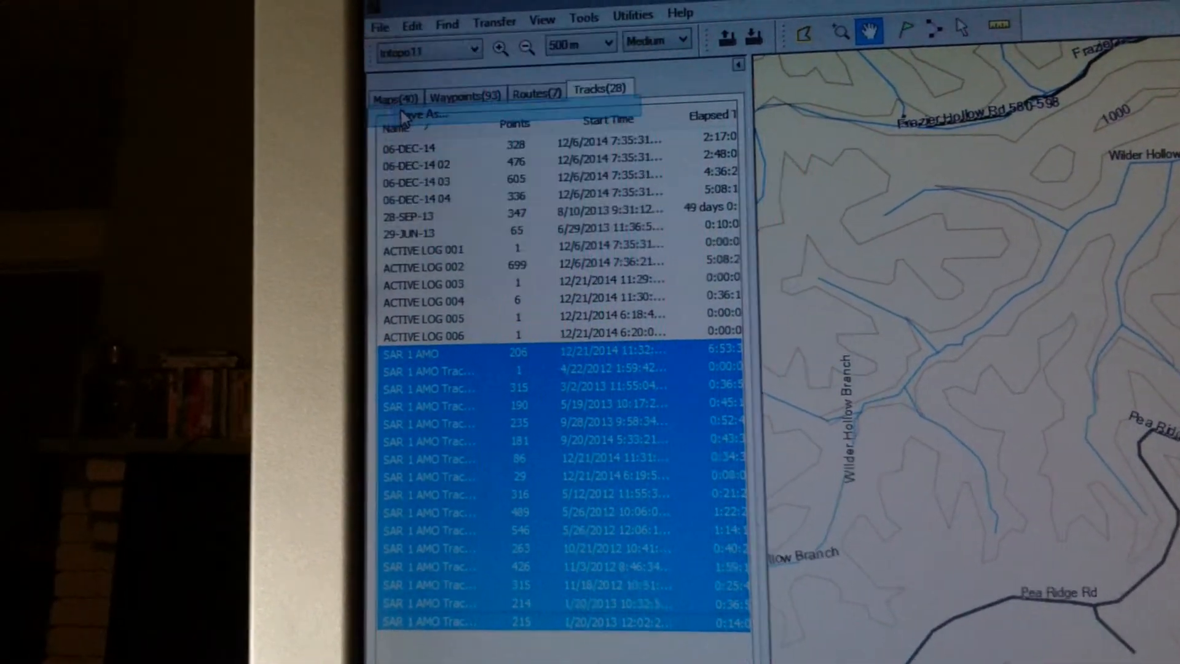
click(415, 115)
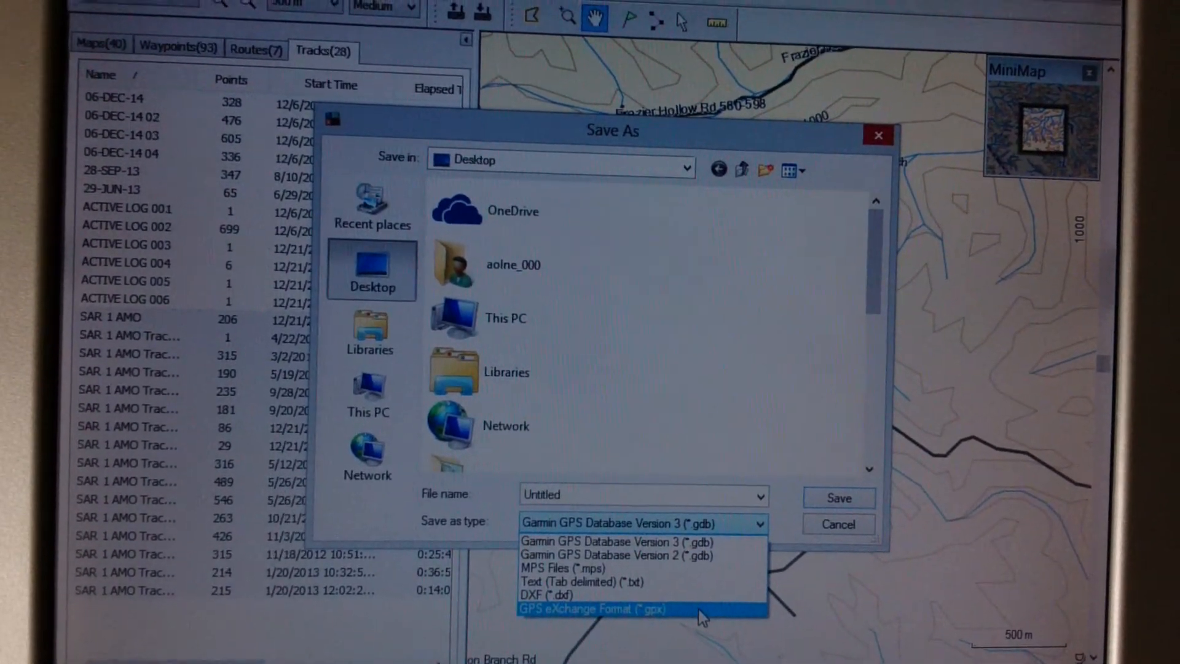
click(594, 607)
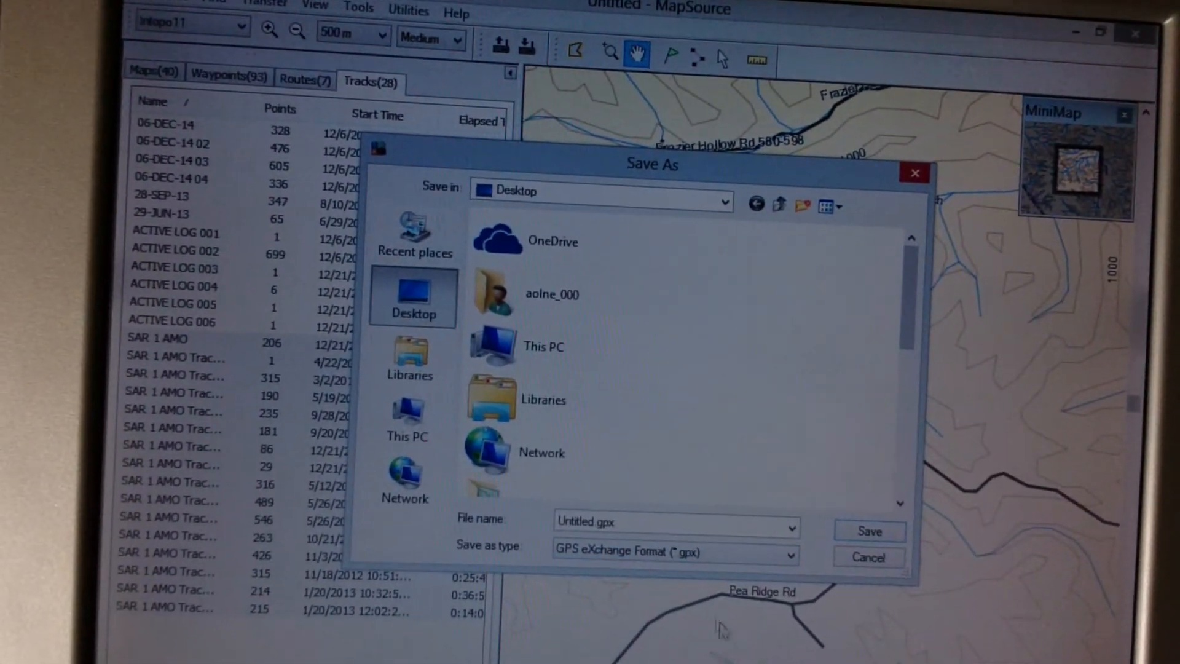